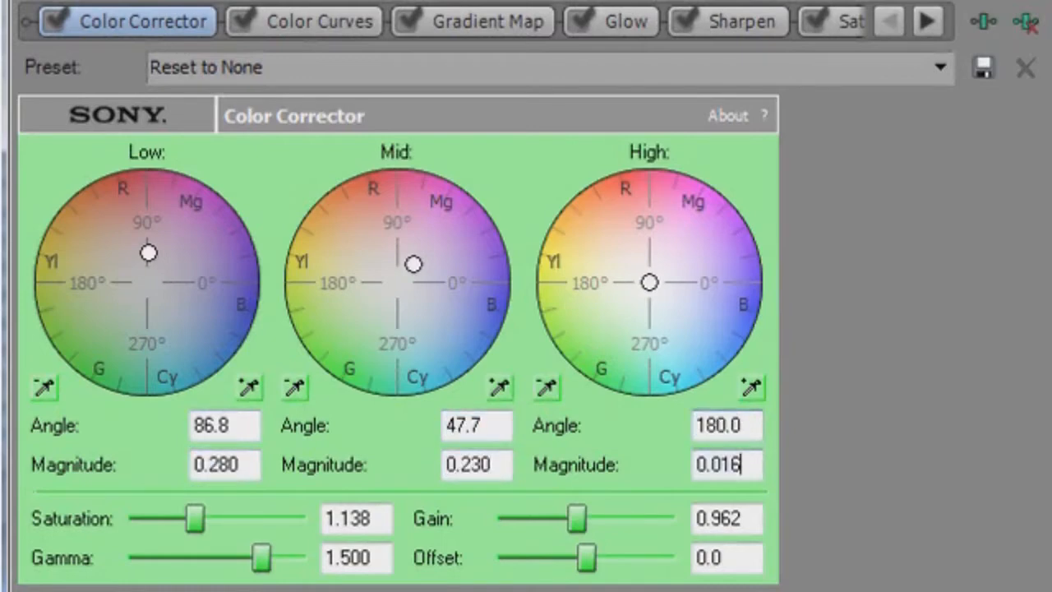
# Step: Finish the Color Corrector high magnitude at 0.016 and move to the offset value (0.0)
pyautogui.click(355, 557)
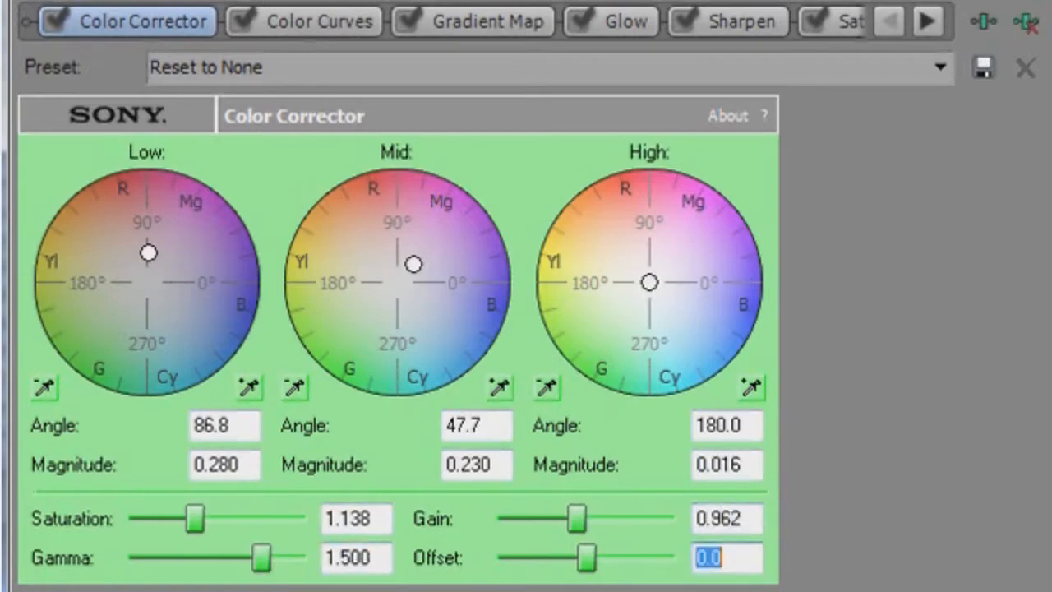
# Step: Review the Color Curves shape, then set the Gradient Map's second color stop alpha to 0
pyautogui.click(319, 20)
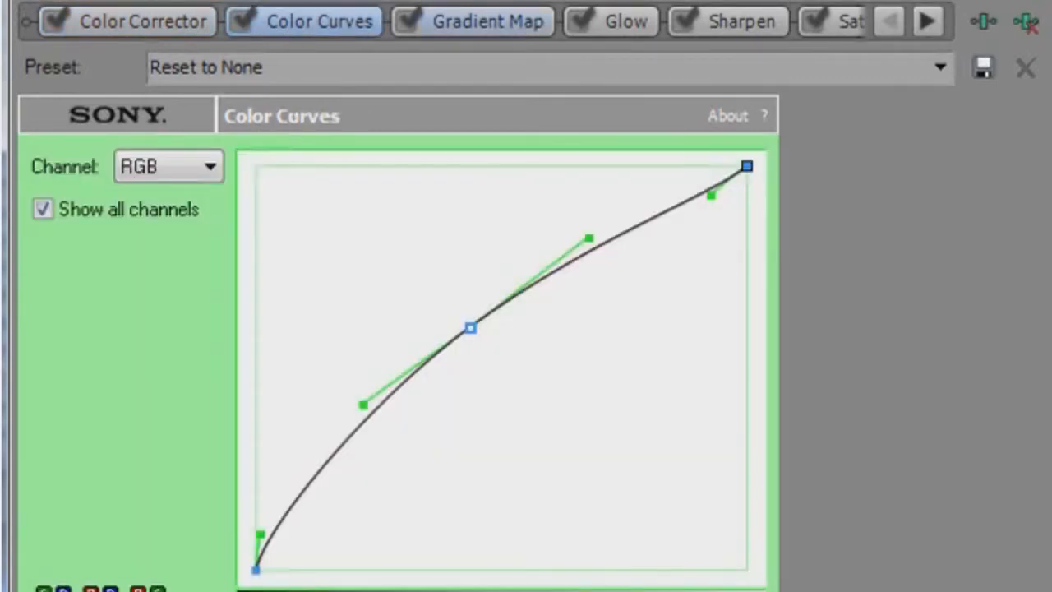
pyautogui.click(470, 20)
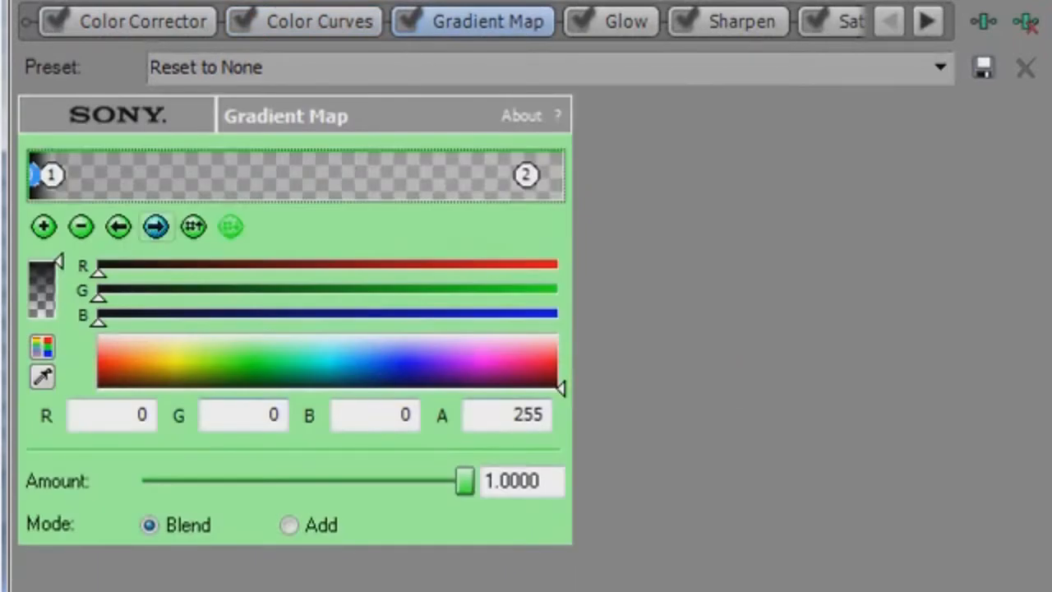
pyautogui.tripleClick(526, 414)
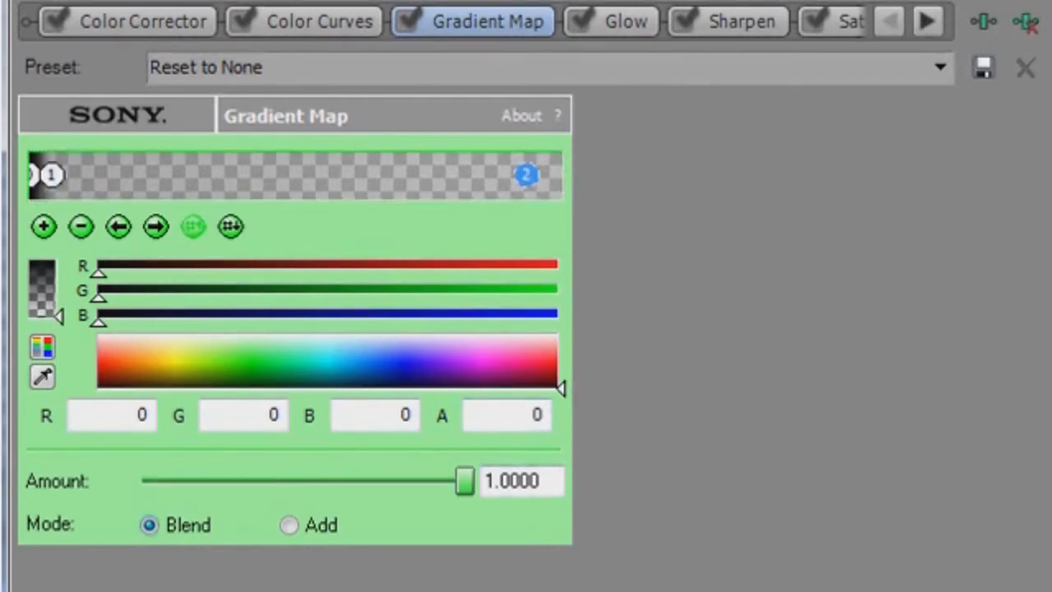
# Step: Check the Glow effect's intensity and suppression values (0.258, 0.150, 0.318)
pyautogui.click(625, 20)
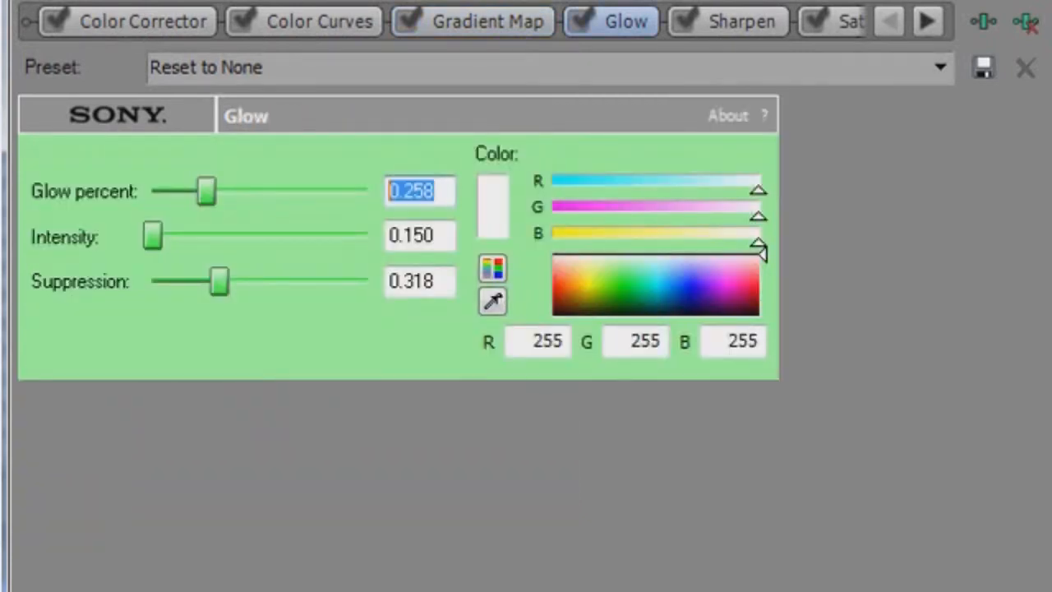
pyautogui.click(419, 236)
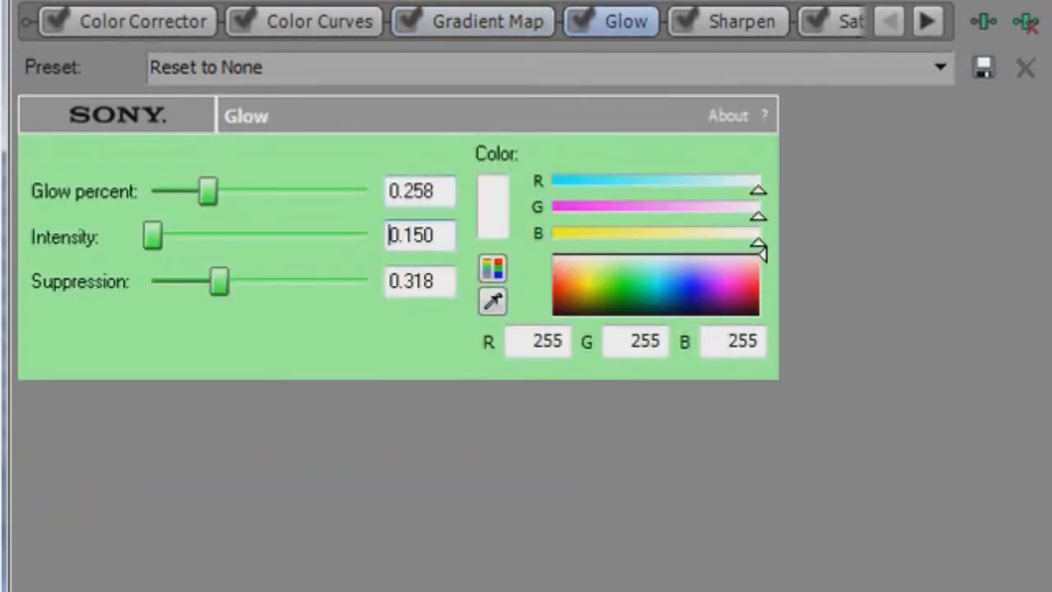
pyautogui.tripleClick(419, 237)
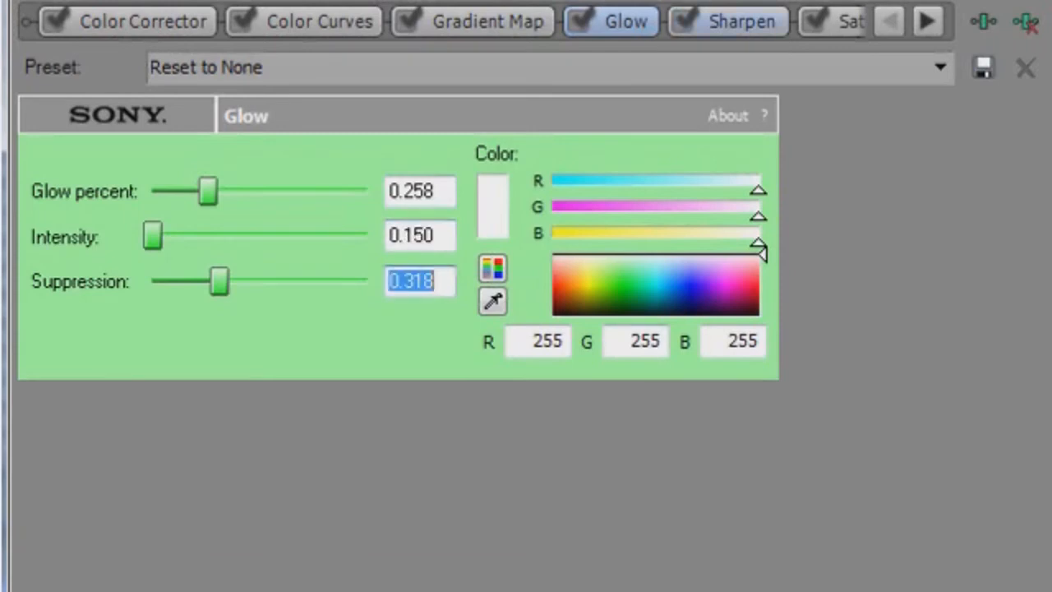
# Step: Check the Saturation Adjust high value, leaving Soft Contrast on Soft Moderate Contrast
pyautogui.click(726, 19)
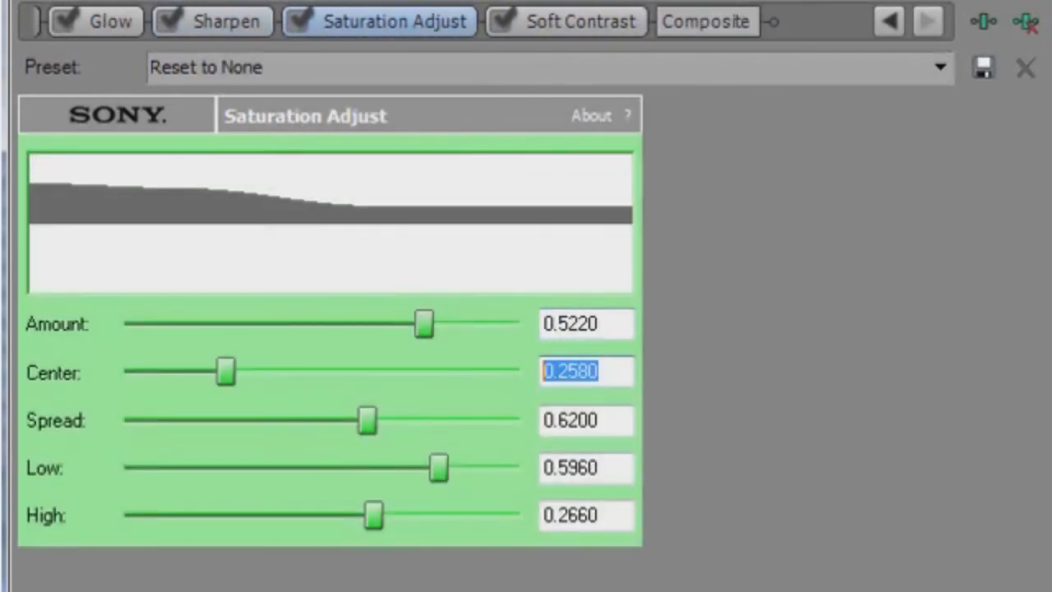
pyautogui.click(586, 467)
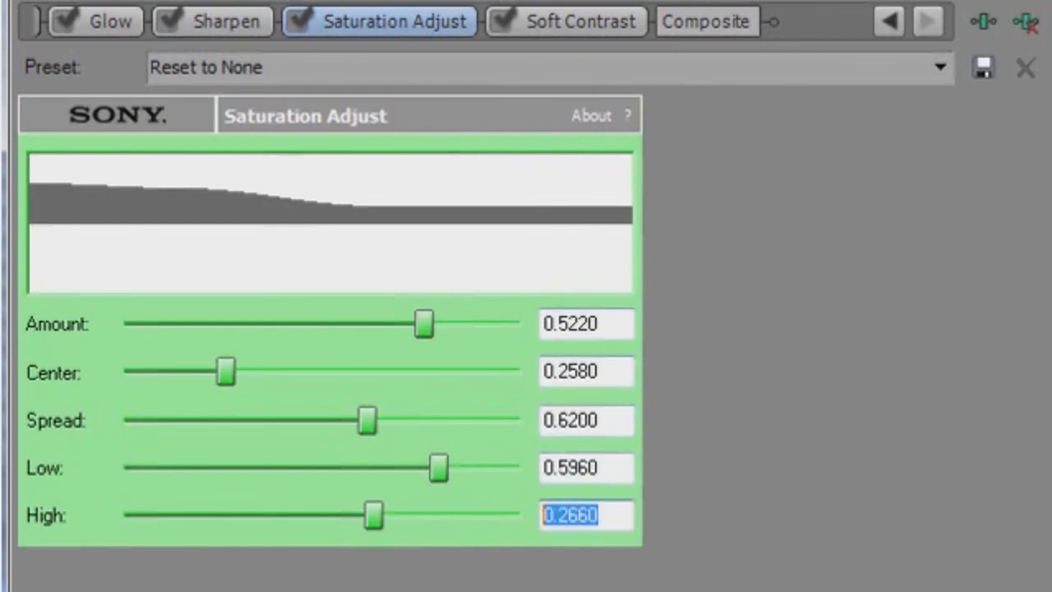
pyautogui.click(566, 22)
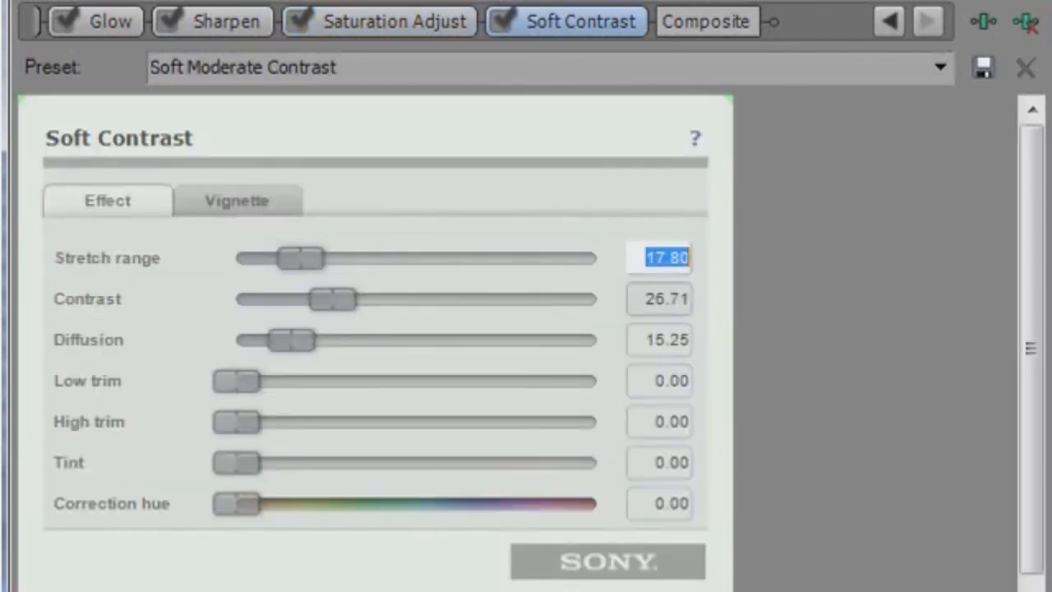